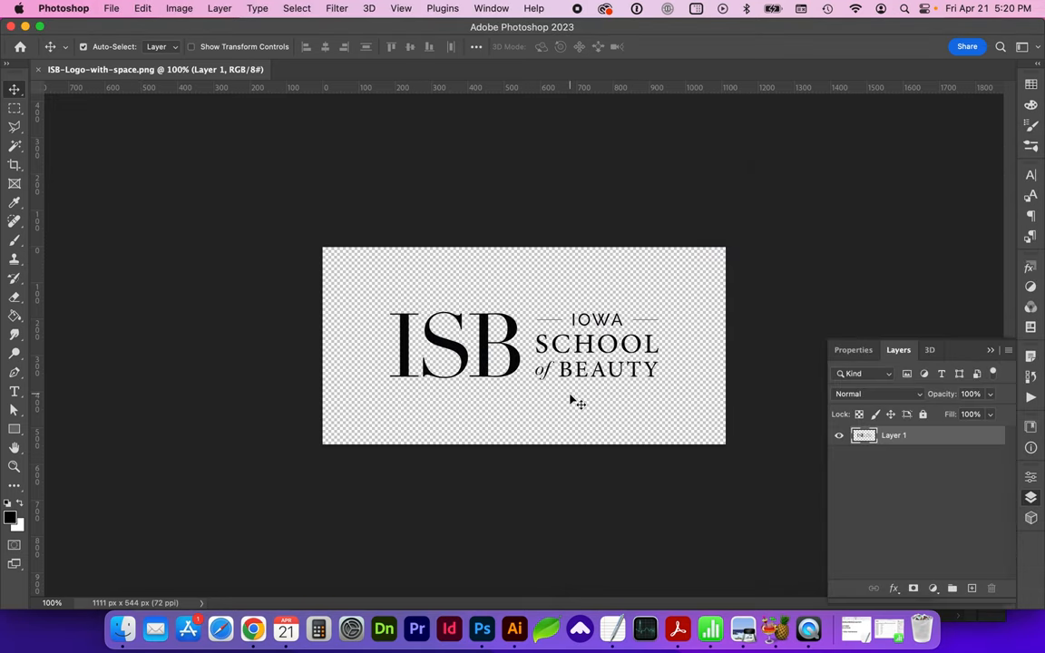
pyautogui.moveTo(631, 388)
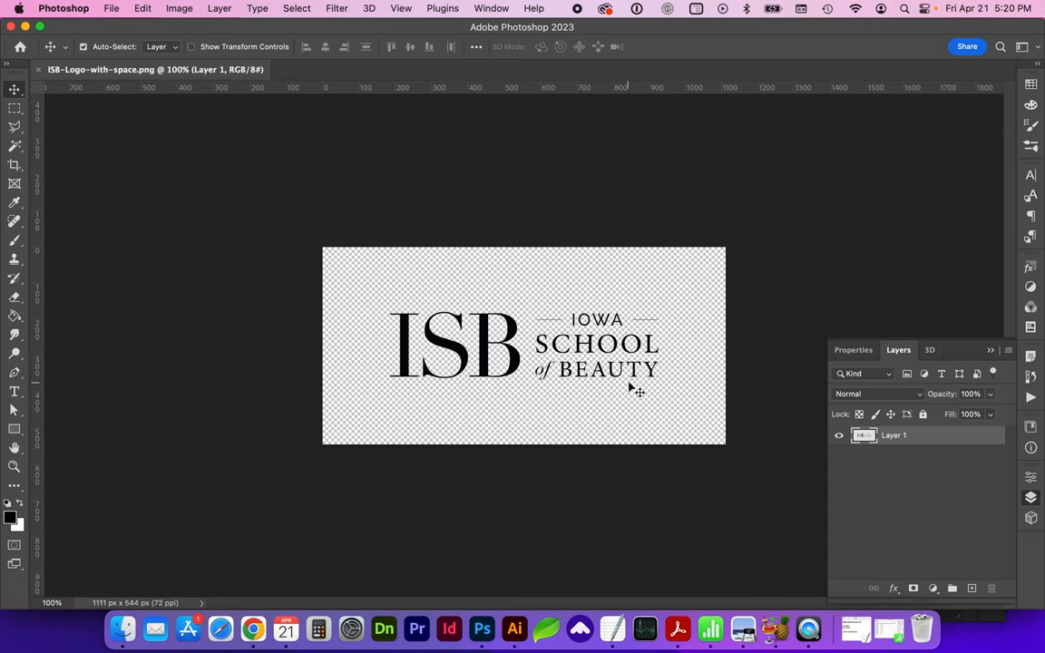
pyautogui.moveTo(599, 395)
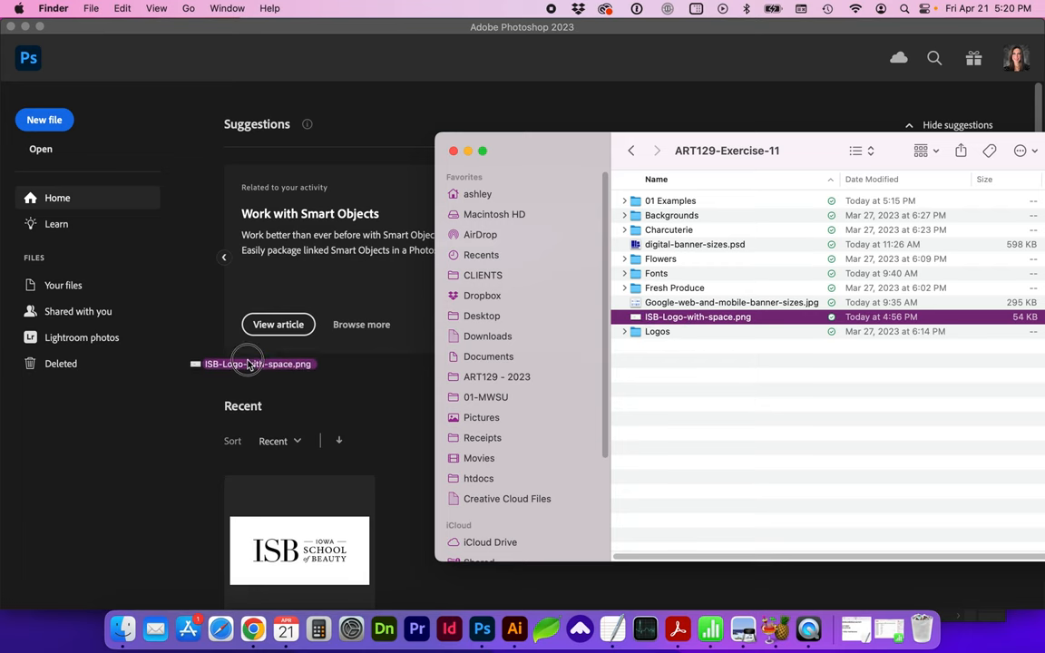
pyautogui.click(181, 7)
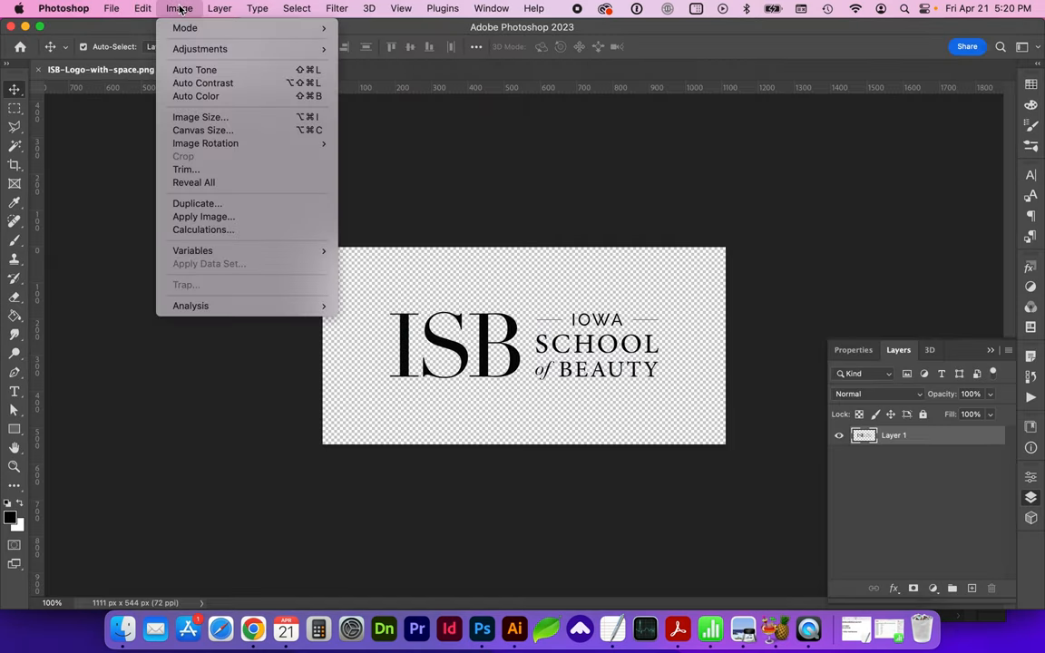
pyautogui.click(200, 116)
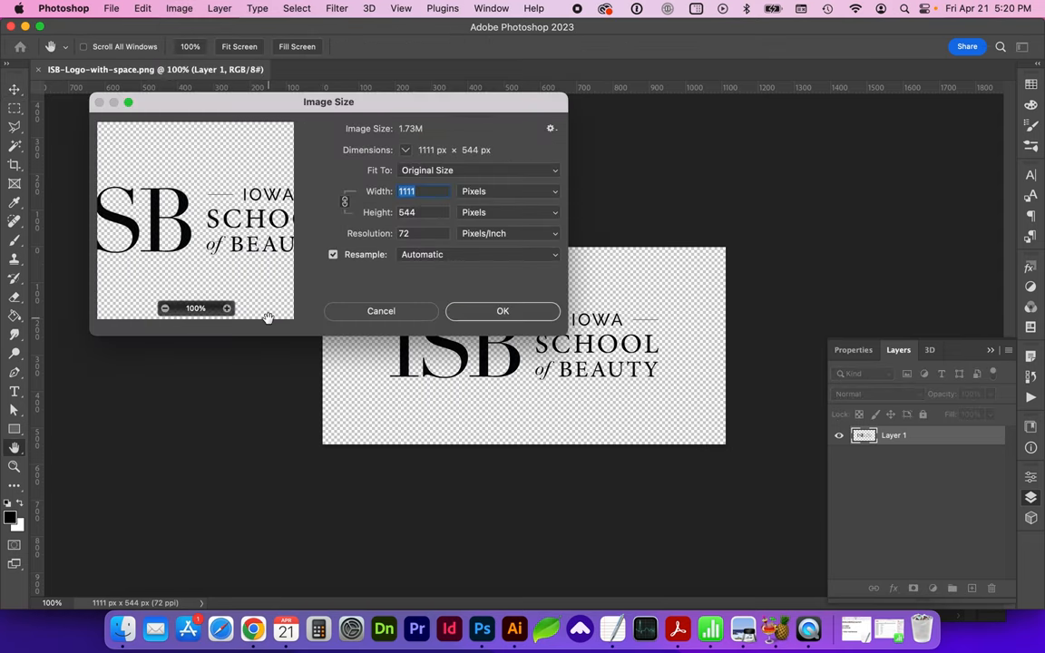
pyautogui.moveTo(329, 101); pyautogui.dragTo(650, 109)
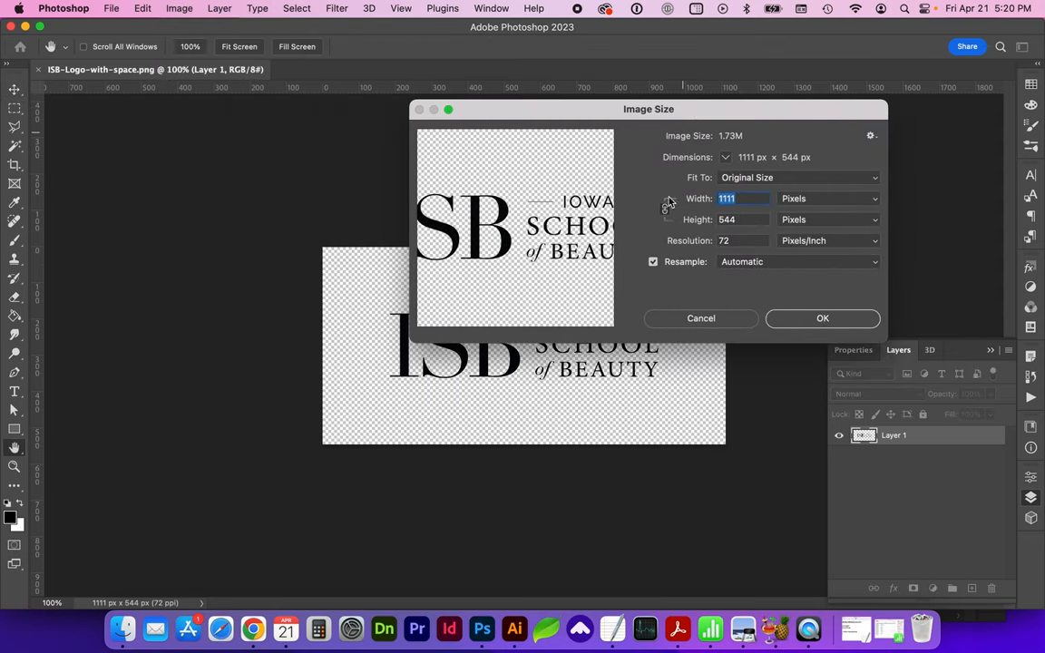
pyautogui.click(701, 318)
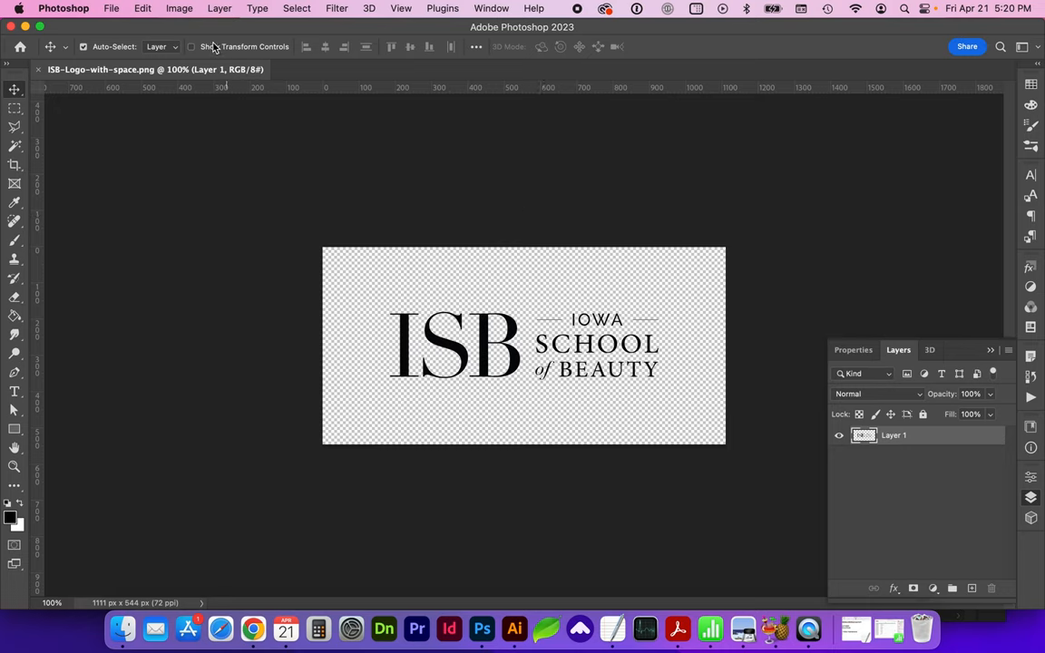
# Trim transparent pixels from all four sides, leaving a 742 × 189 px canvas around the logo
pyautogui.click(178, 8)
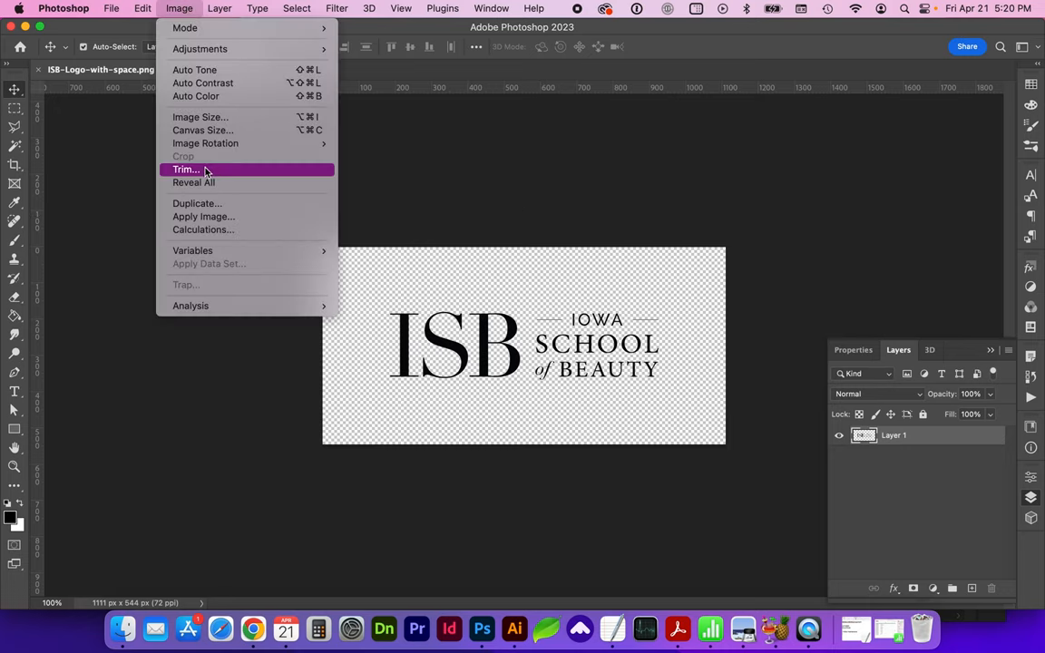
pyautogui.click(185, 171)
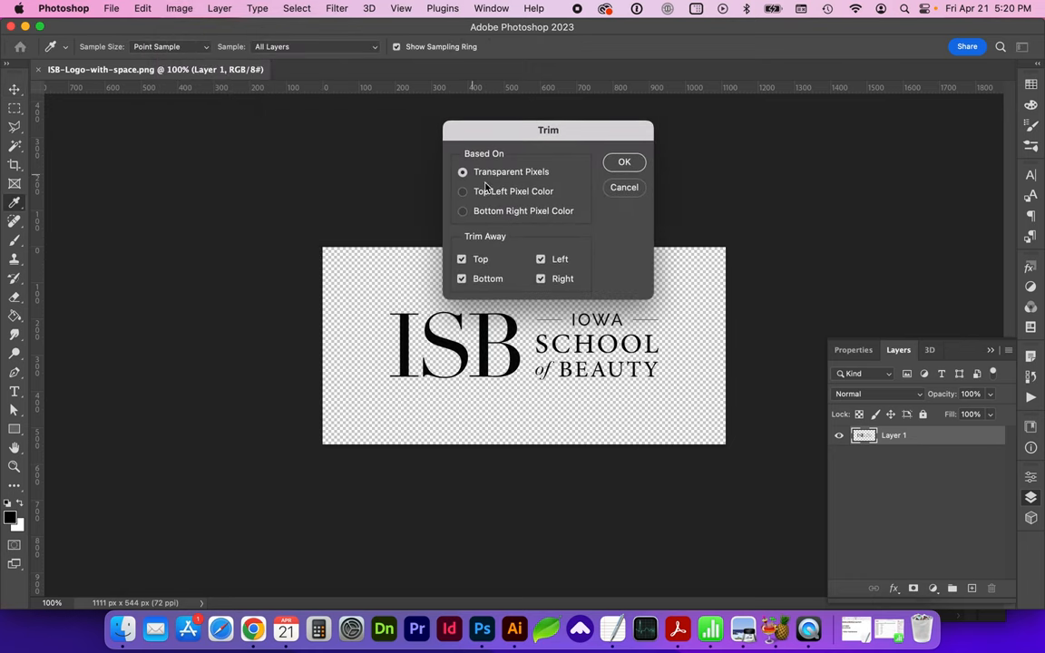
pyautogui.moveTo(407, 283)
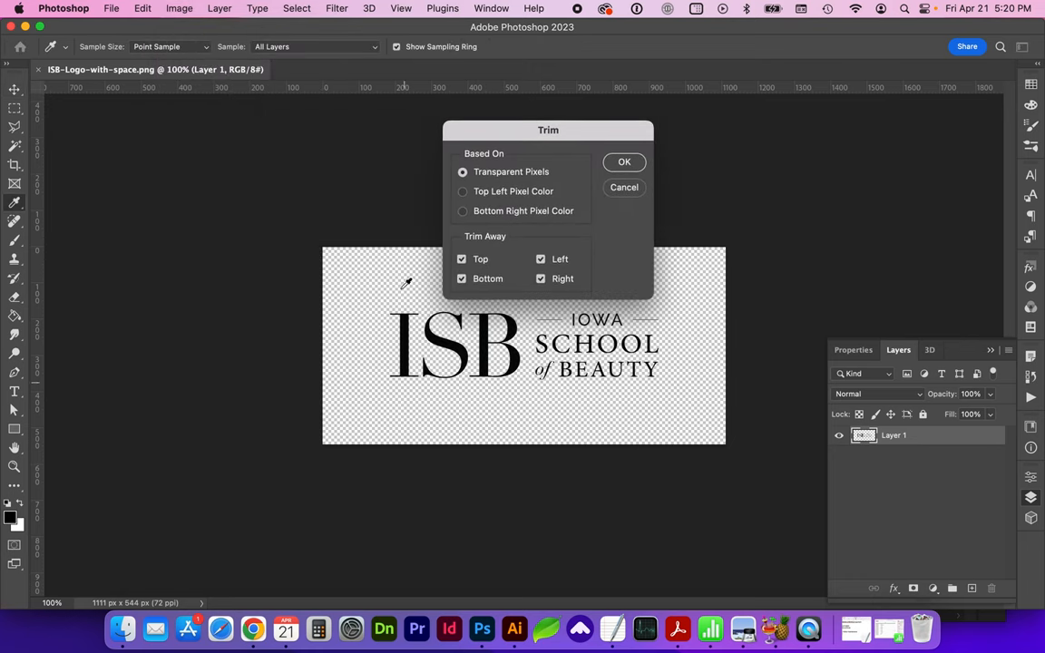
pyautogui.moveTo(343, 360)
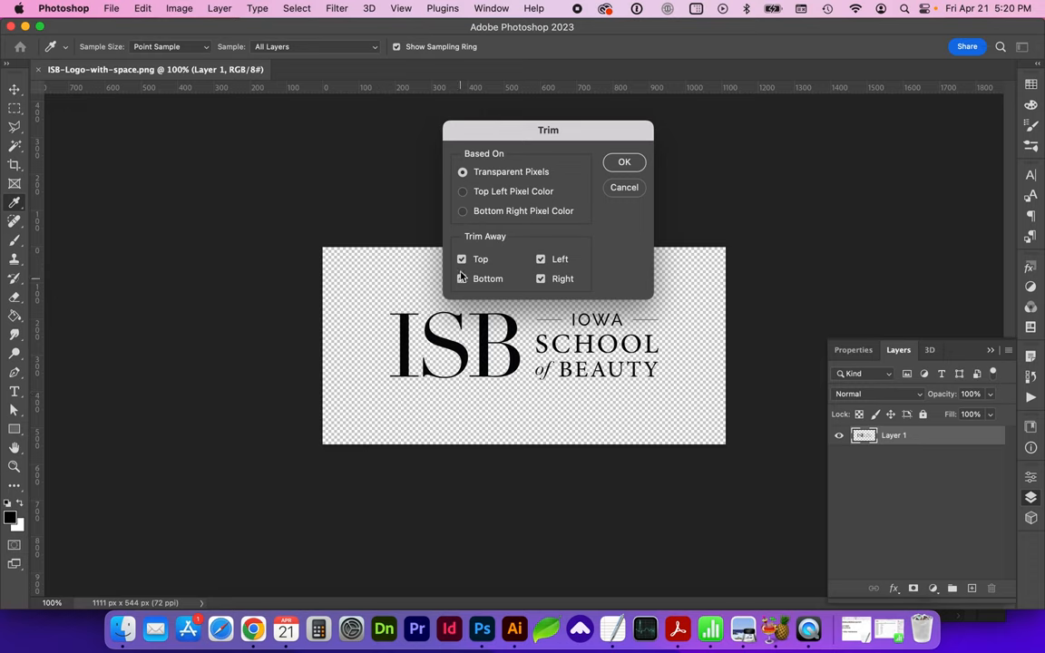
pyautogui.click(461, 280)
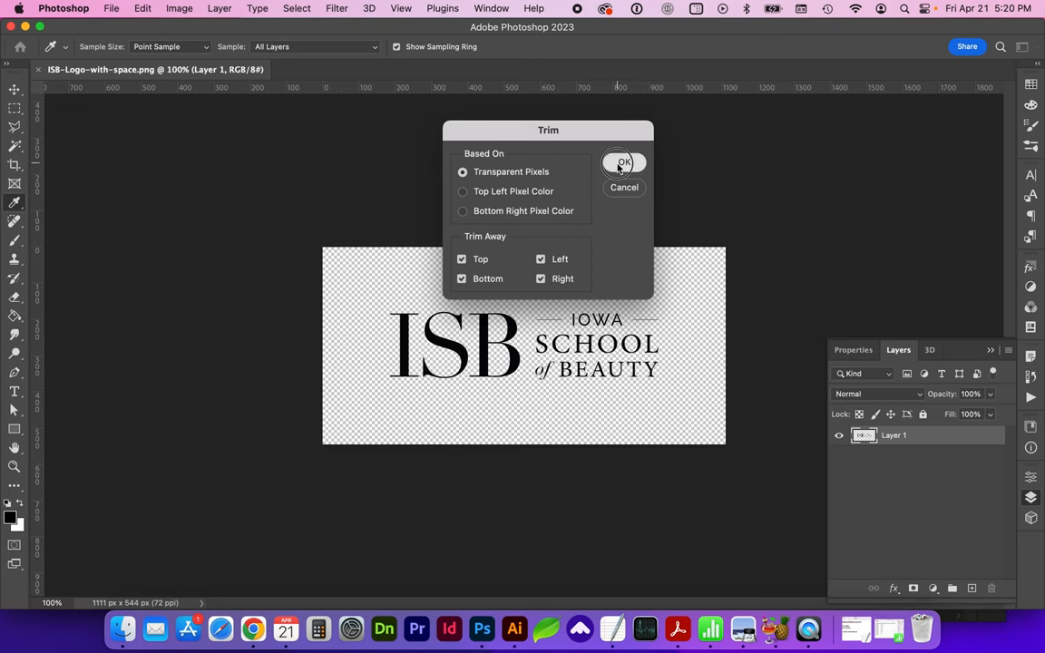
pyautogui.click(621, 163)
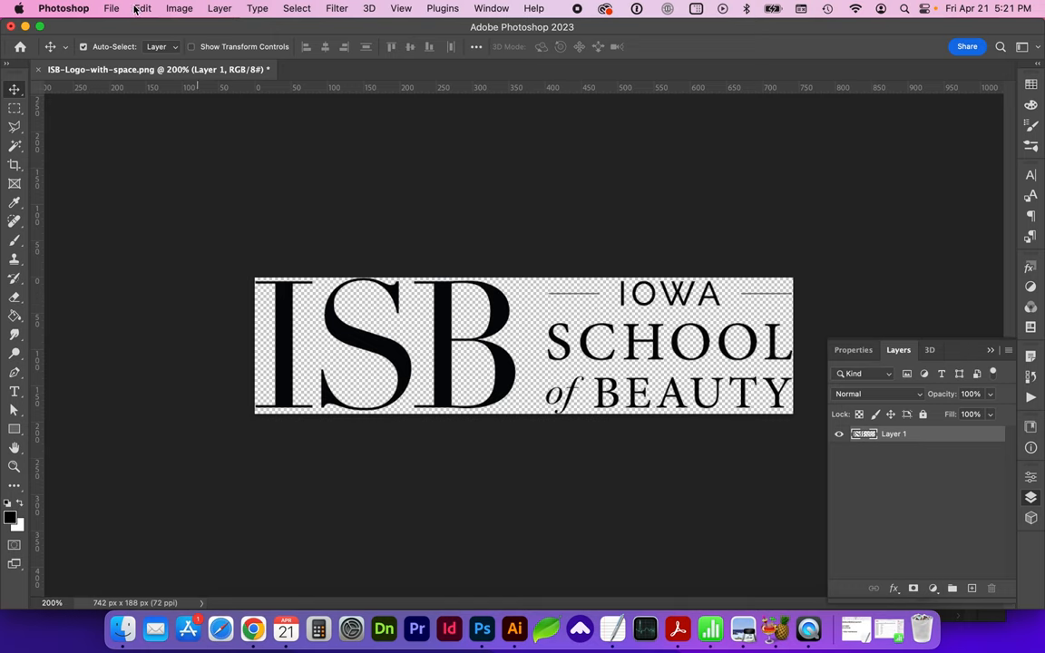
# Save for Web as PNG-24 at 500 px wide, named ISB-Logo-trimmed.png
pyautogui.click(111, 7)
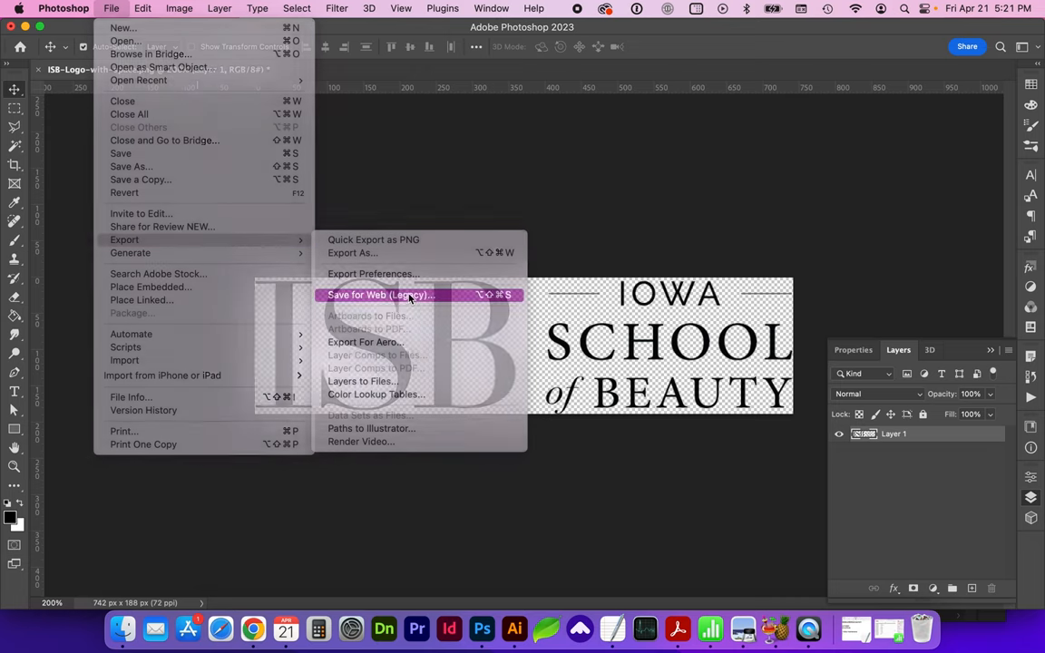
pyautogui.click(381, 294)
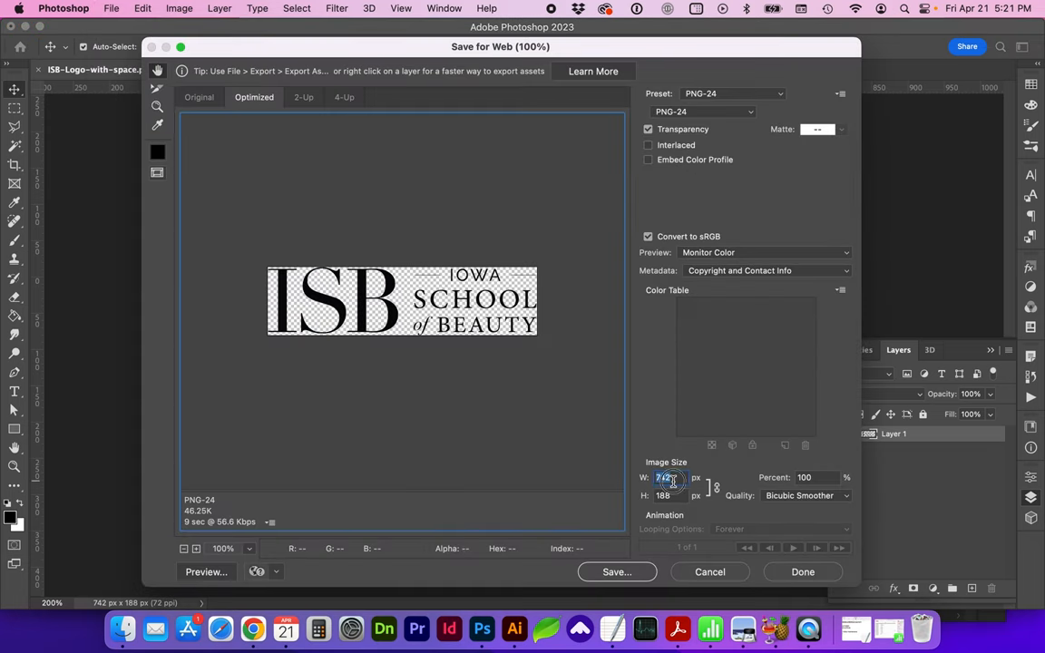
pyautogui.write('500')
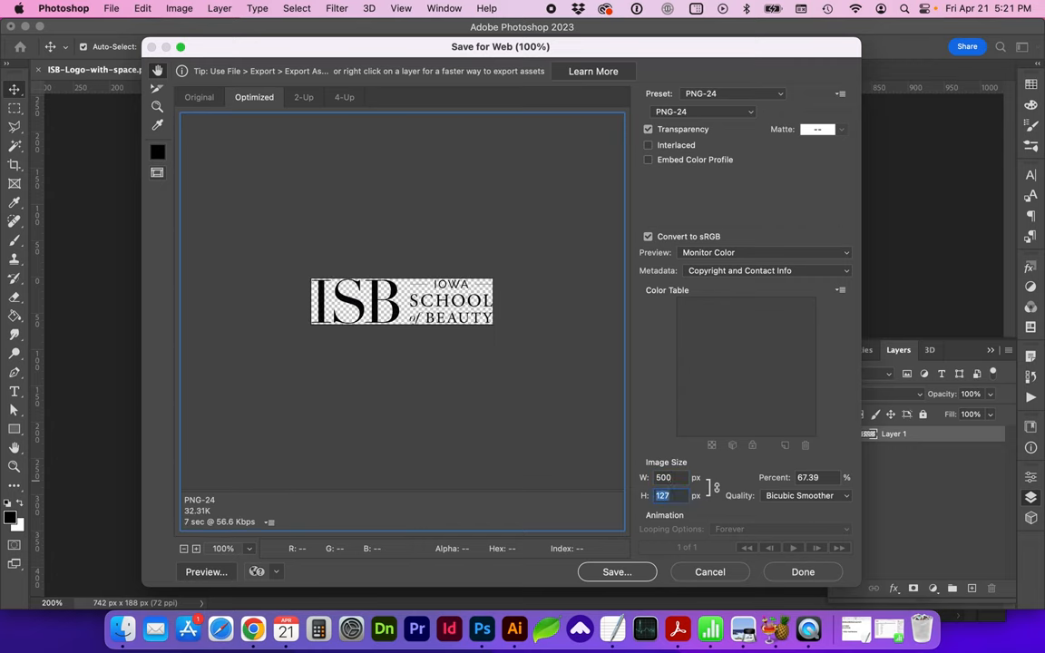
pyautogui.moveTo(421, 349)
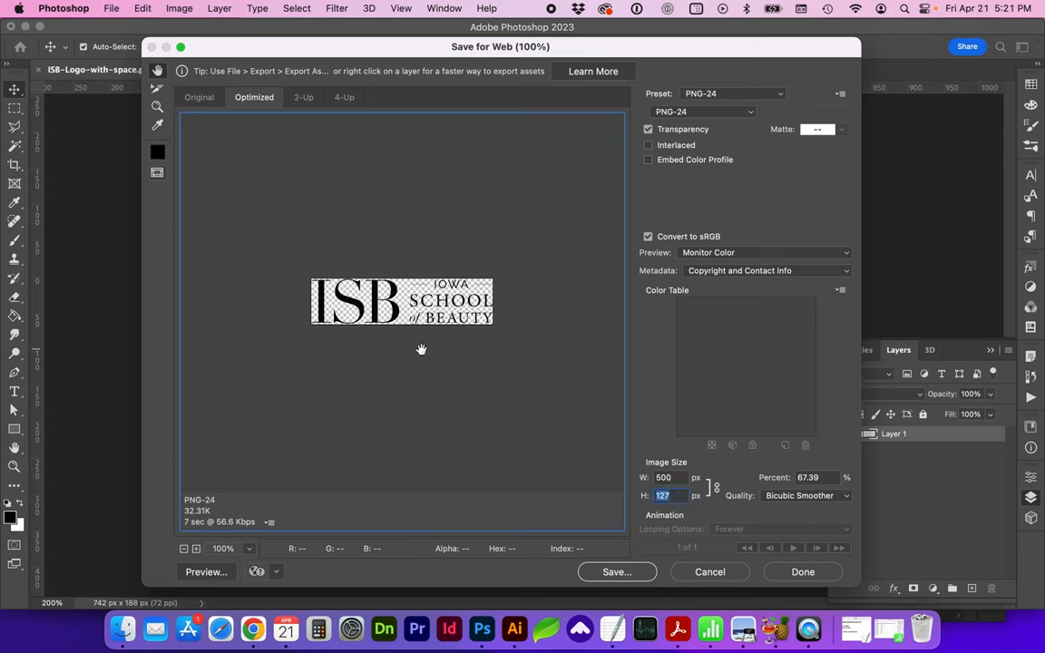
pyautogui.click(704, 113)
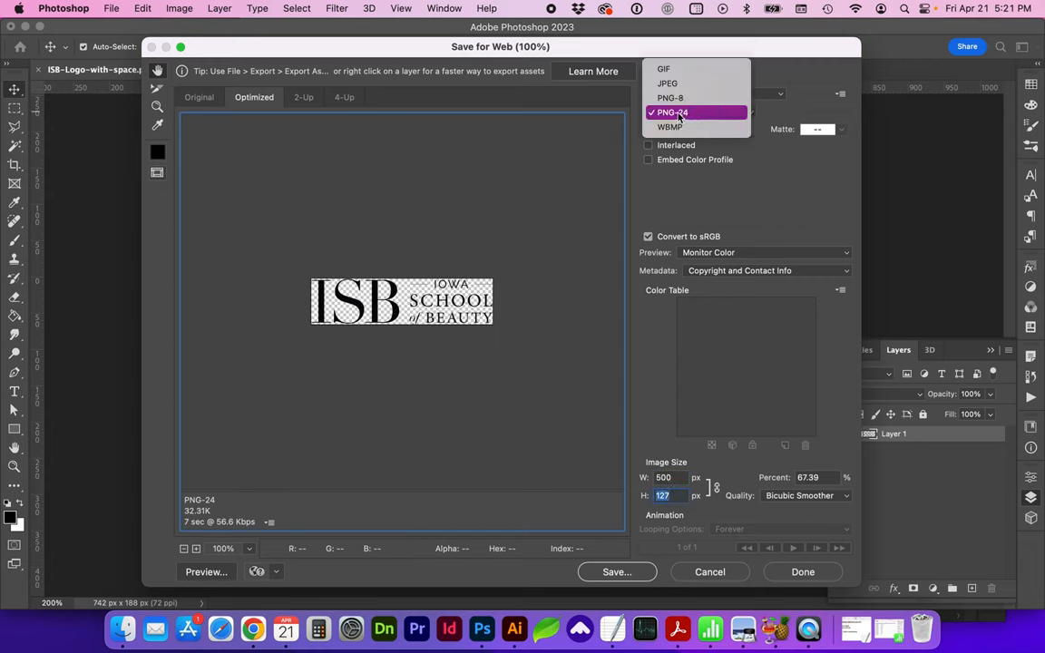
pyautogui.click(671, 112)
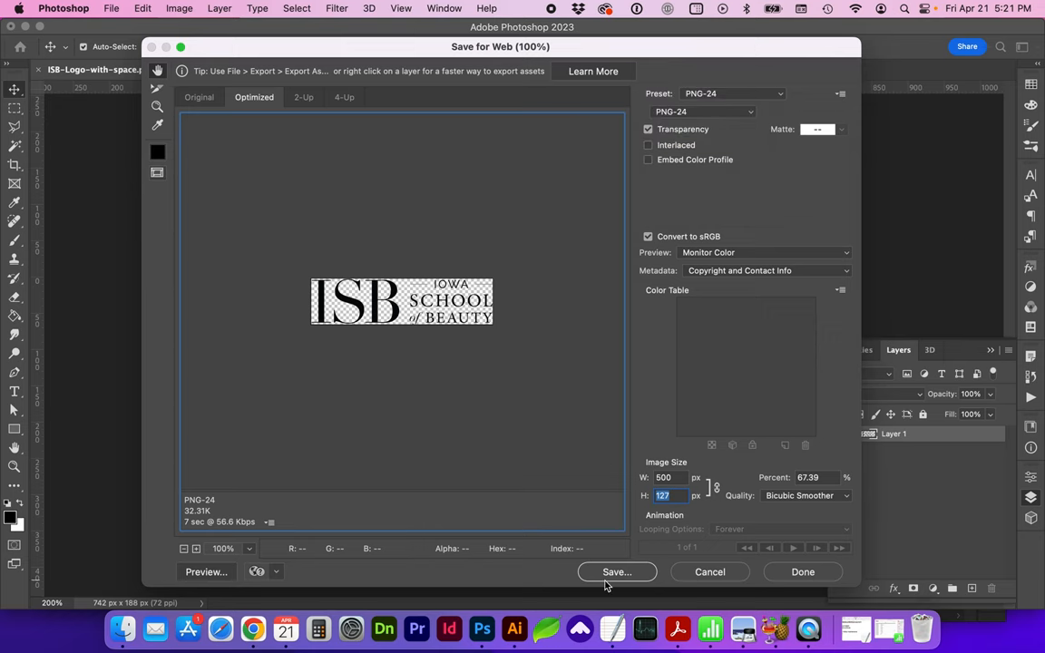
pyautogui.click(617, 572)
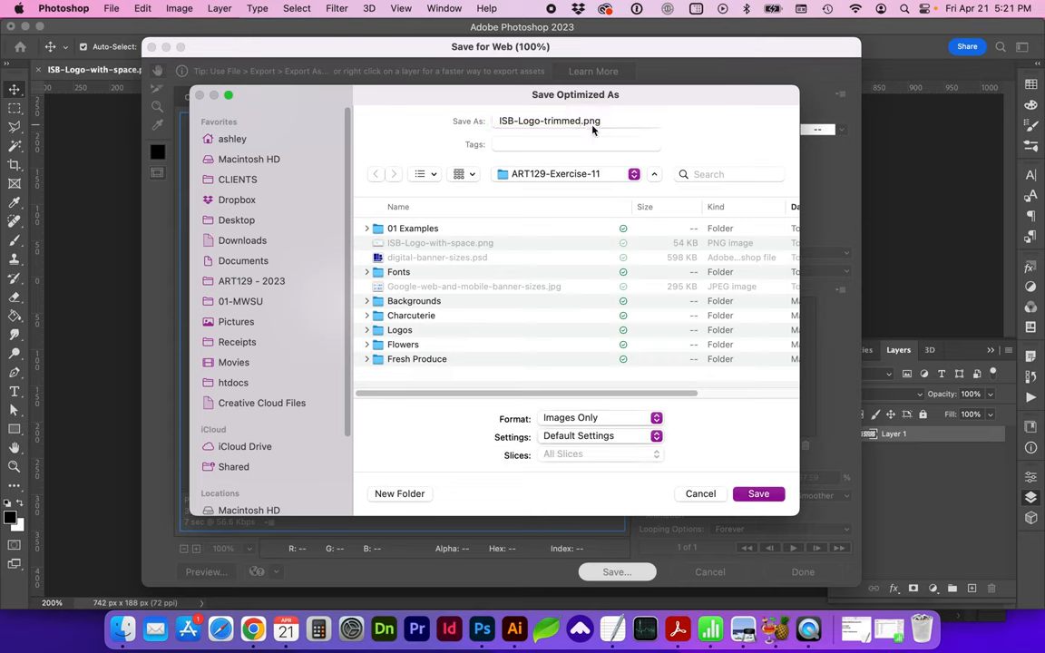
pyautogui.click(758, 493)
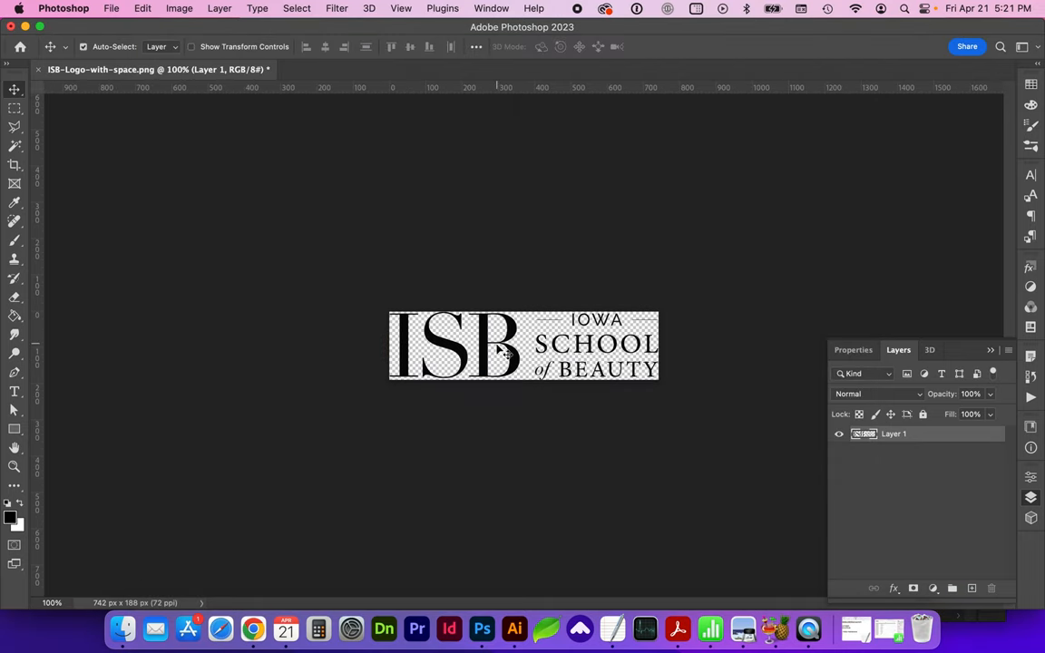
pyautogui.moveTo(534, 371)
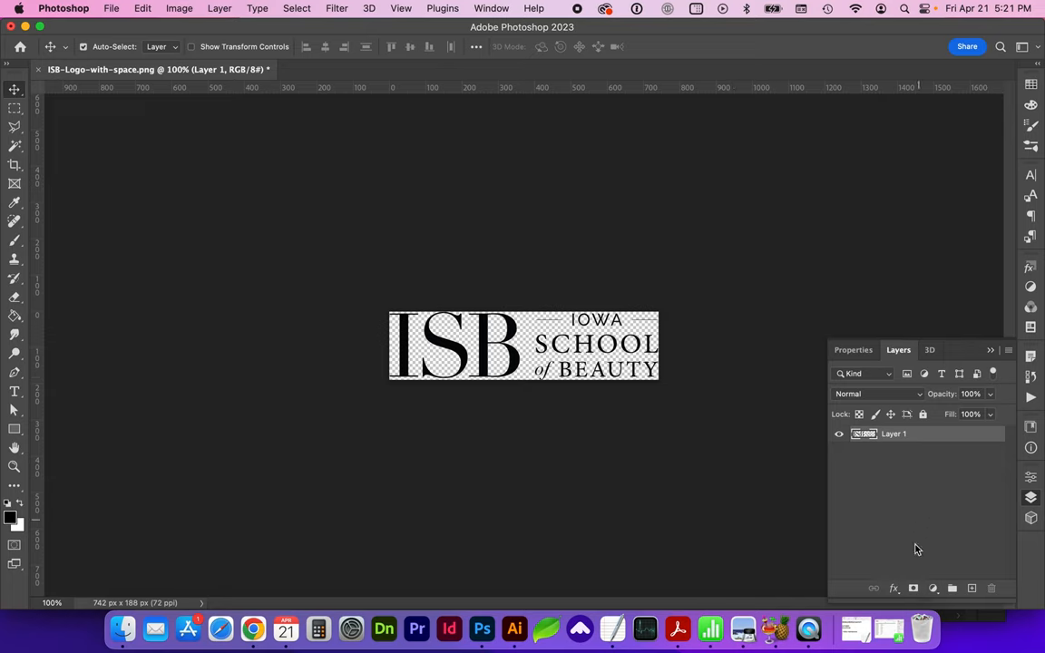
# Add a white Color Overlay at 100% opacity to the logo layer
pyautogui.click(892, 588)
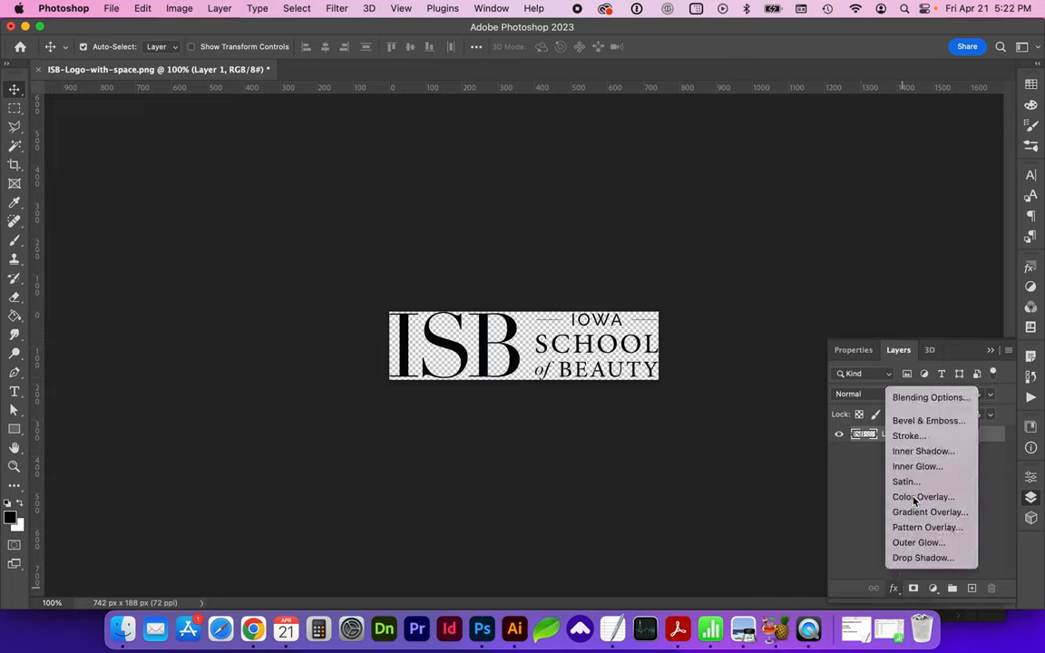
pyautogui.click(923, 498)
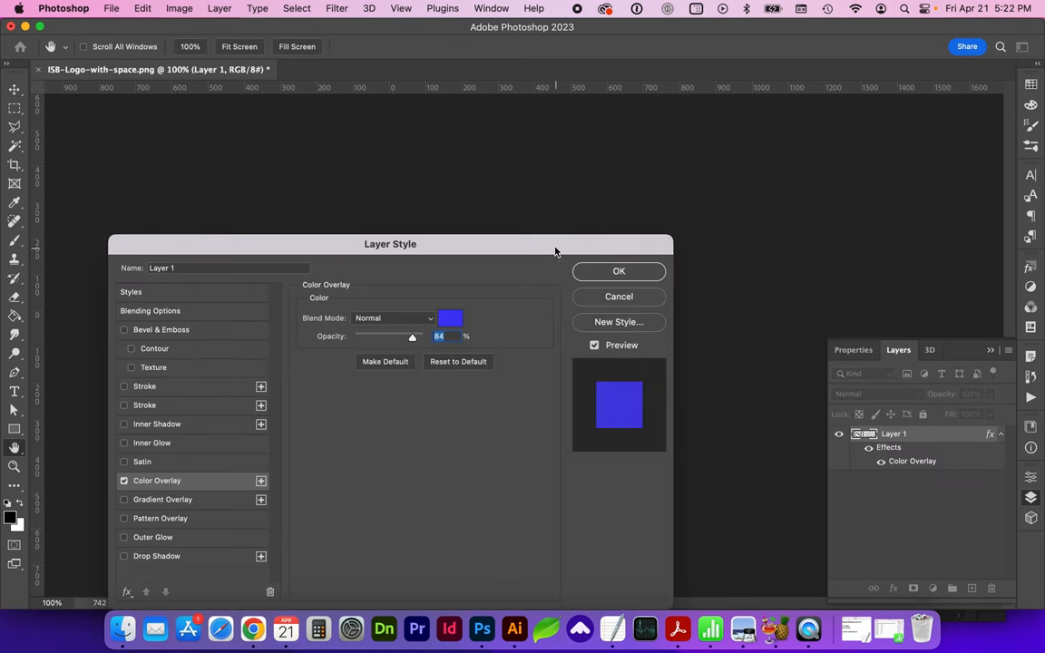
pyautogui.click(450, 318)
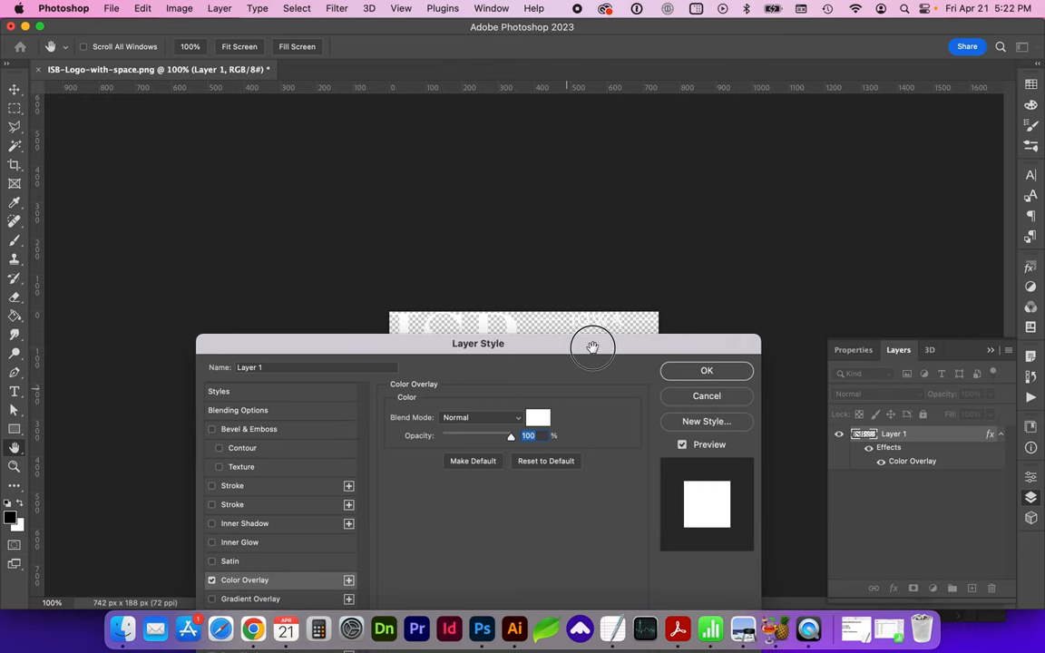
pyautogui.click(708, 370)
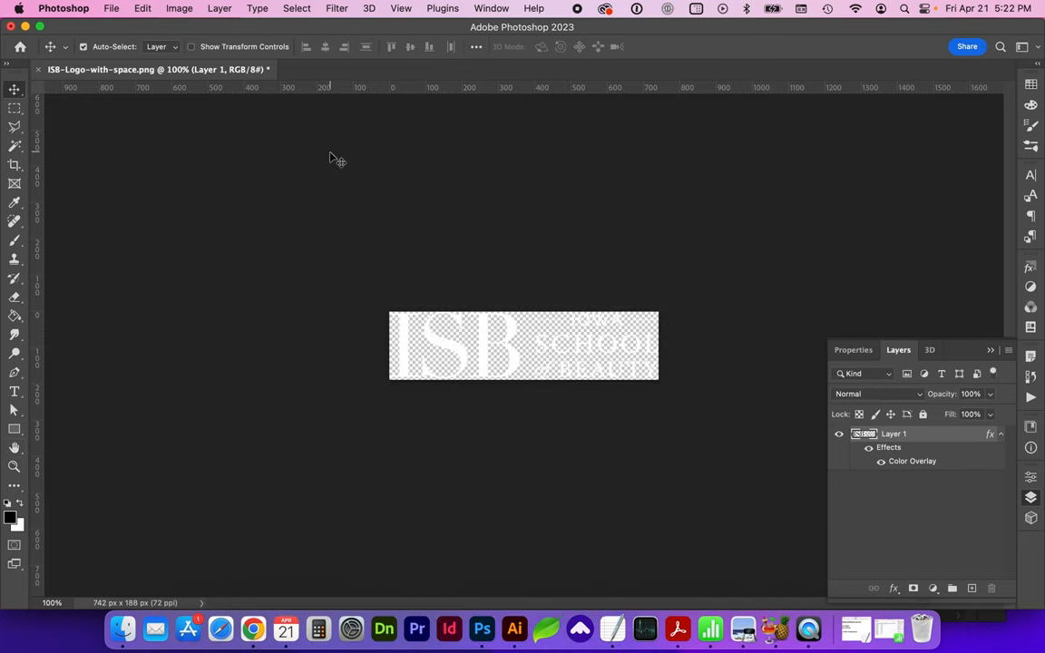
# Save for Web again as 500 px PNG-24, named ISB-Logo-trimmed-white.png
pyautogui.click(111, 7)
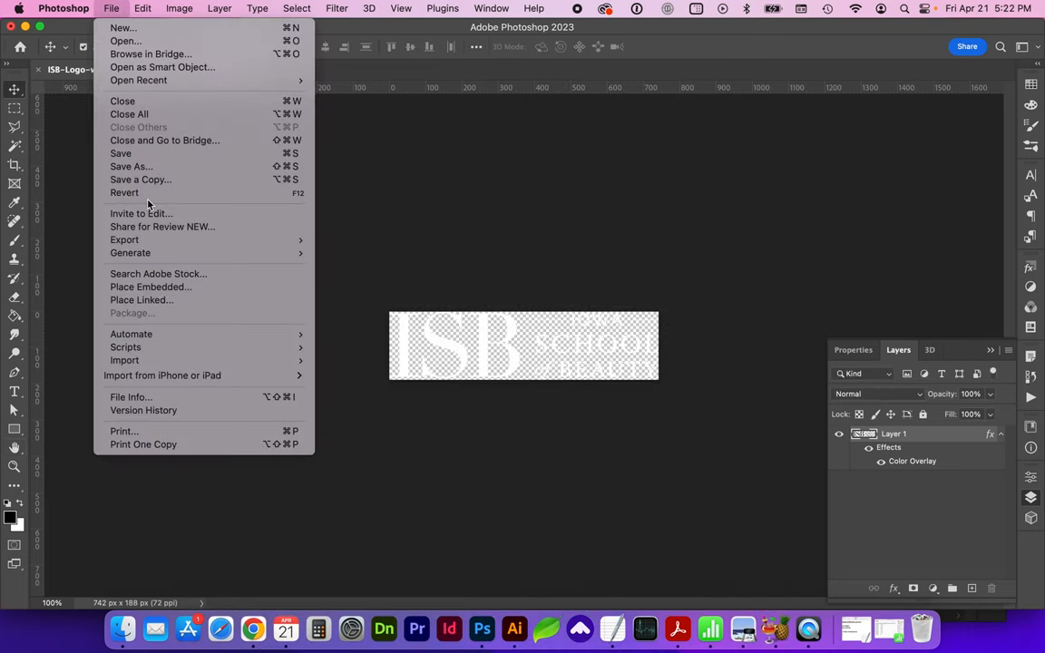
pyautogui.moveTo(124, 240)
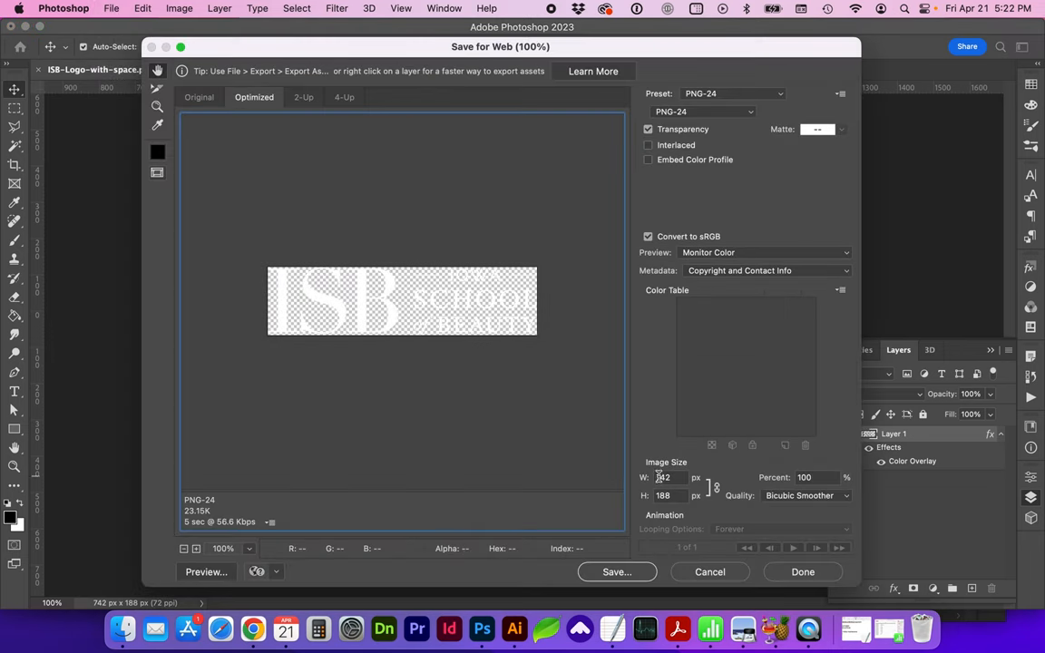
pyautogui.write('500')
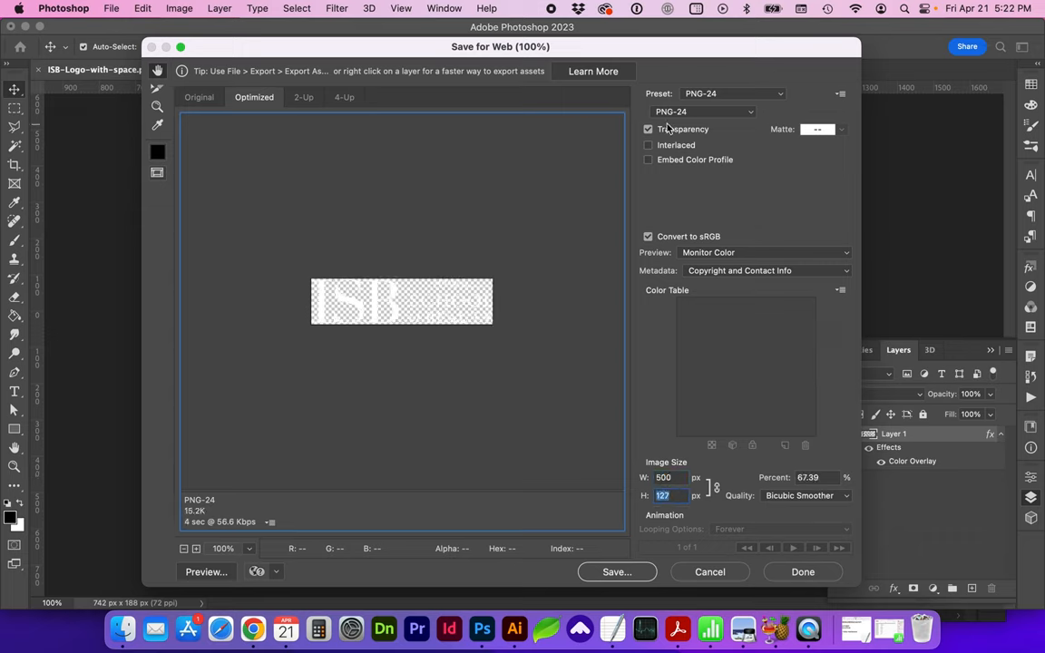
pyautogui.moveTo(624, 566)
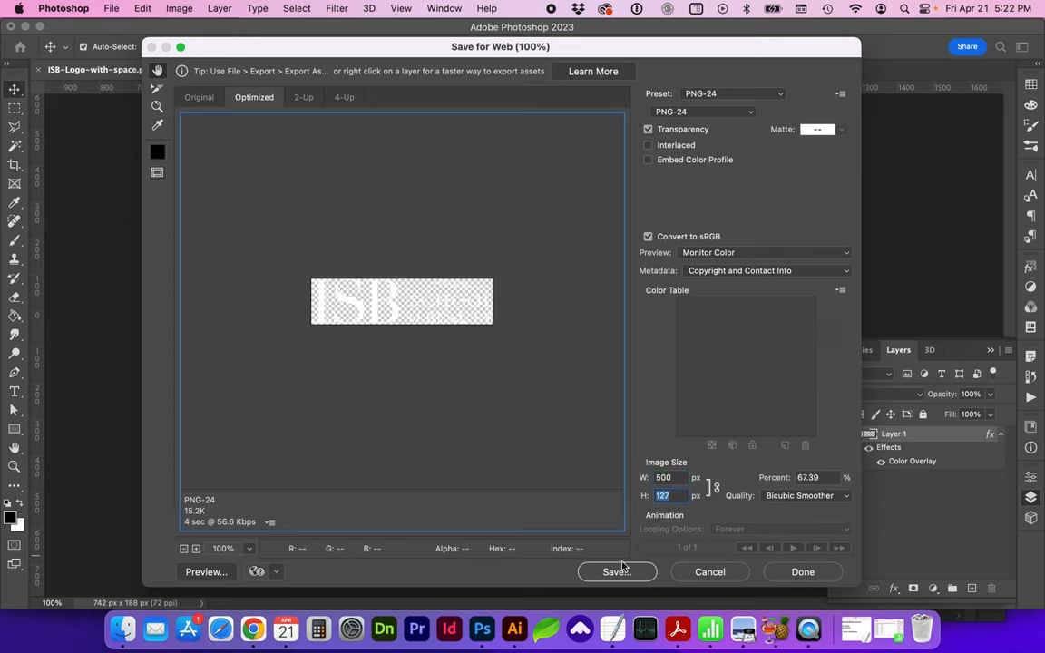
pyautogui.click(617, 572)
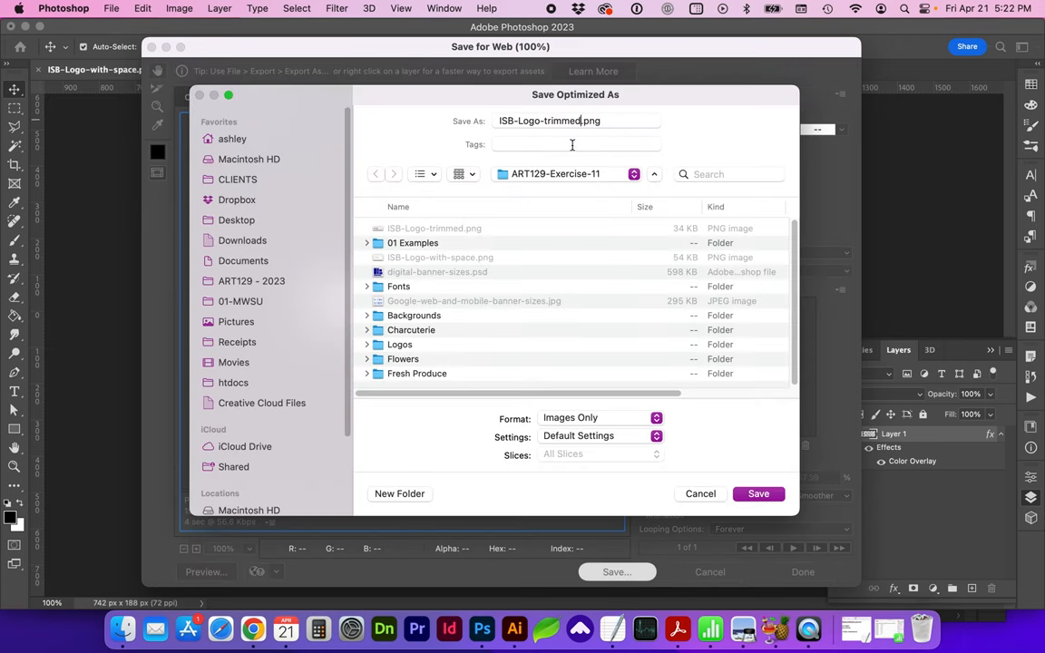
pyautogui.write('-white')
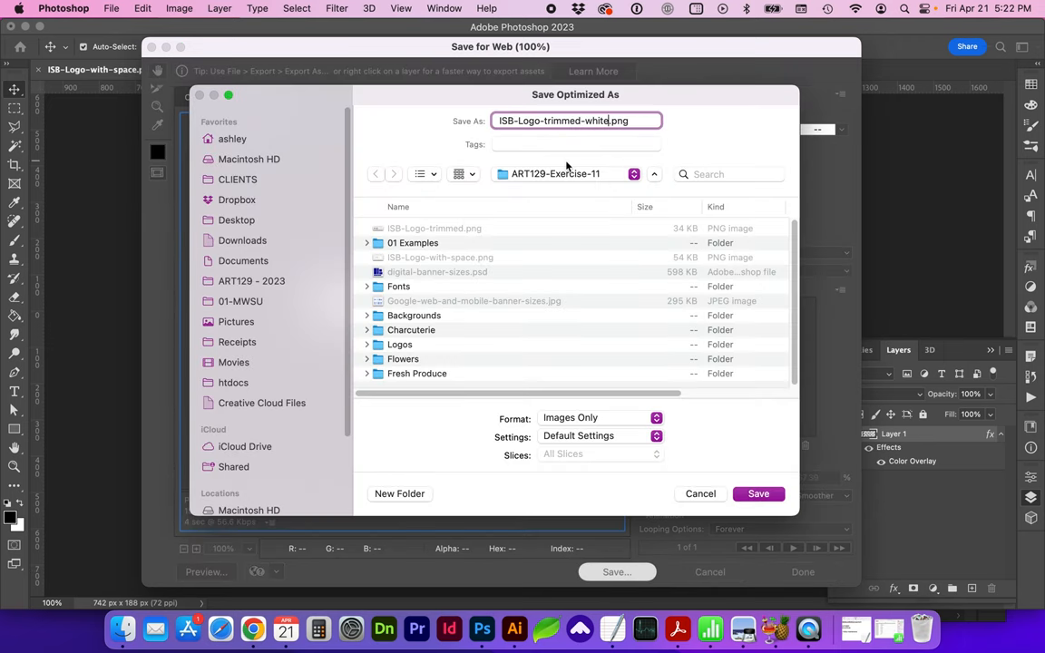
pyautogui.click(758, 494)
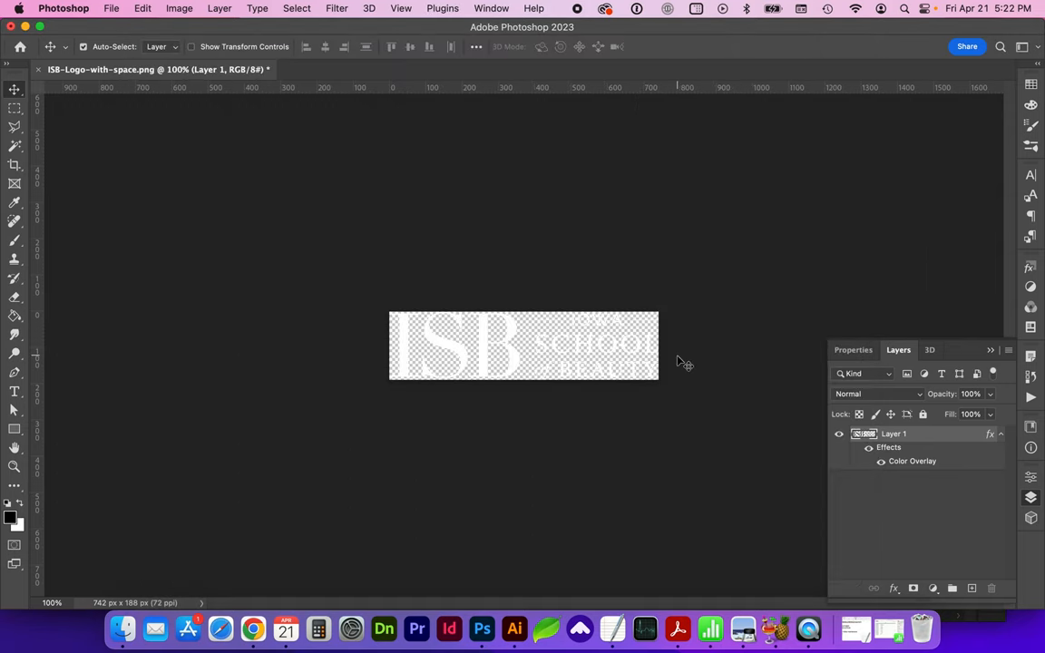
pyautogui.moveTo(439, 307)
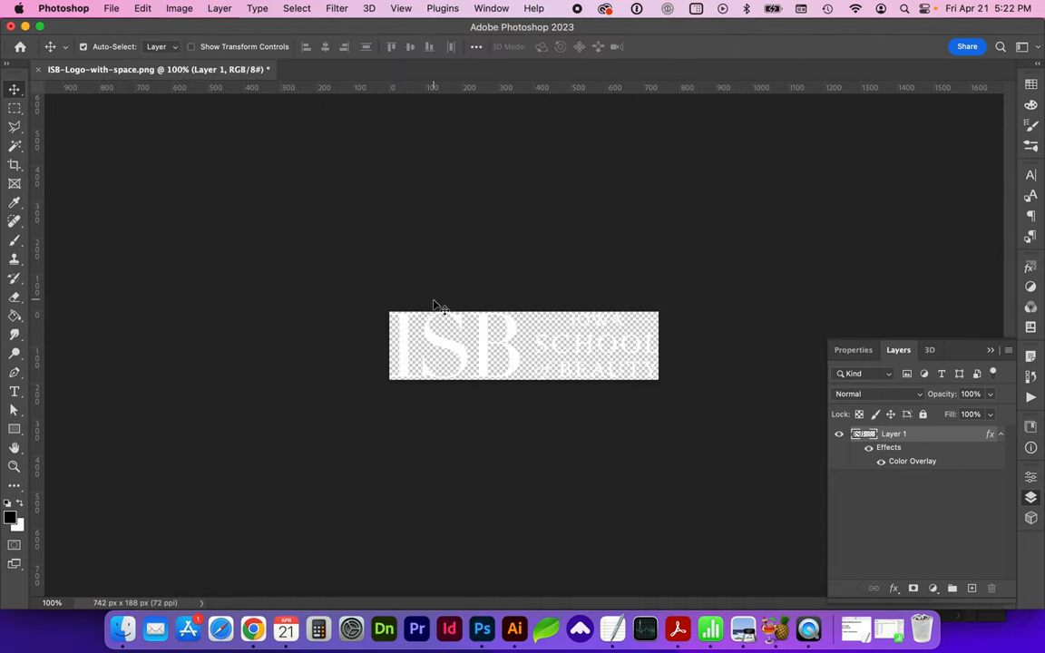